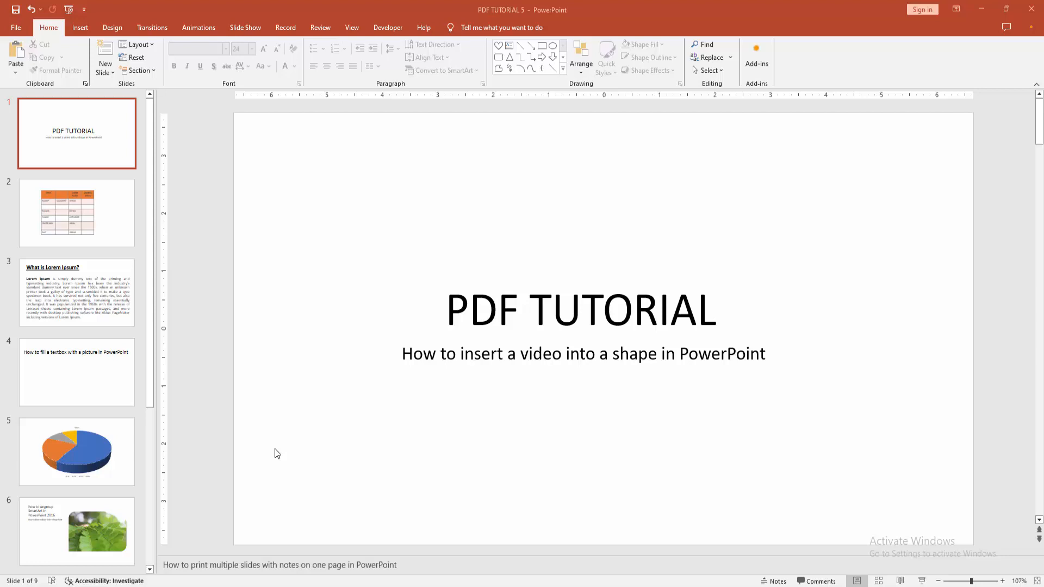
{"action": "mouse_move", "coordinate": [272, 455]}
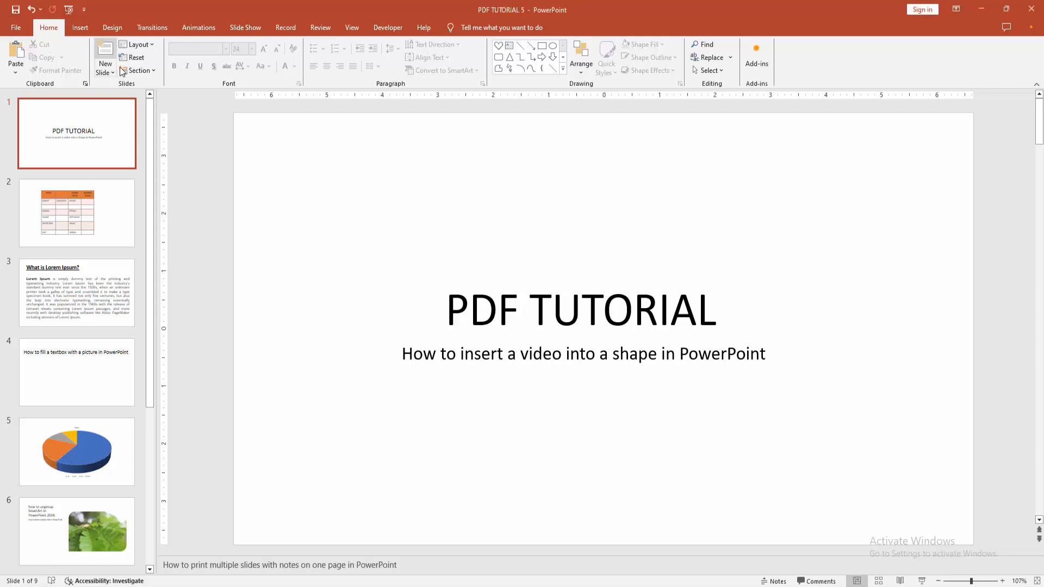
Add a blank second slide and insert the color-extraction tutorial video from this device
{"action": "left_click", "coordinate": [104, 50]}
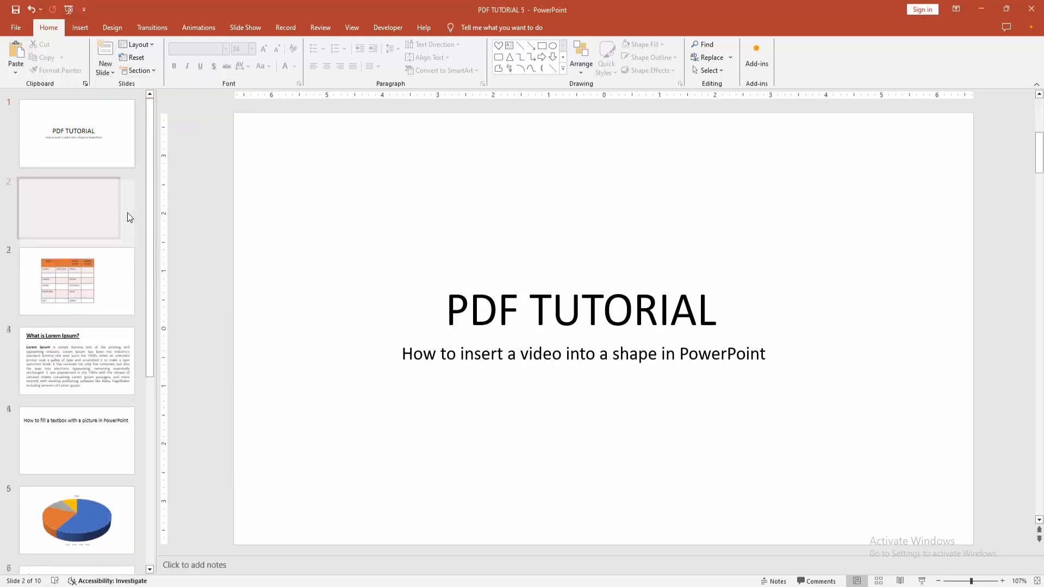
{"action": "left_click", "coordinate": [79, 27]}
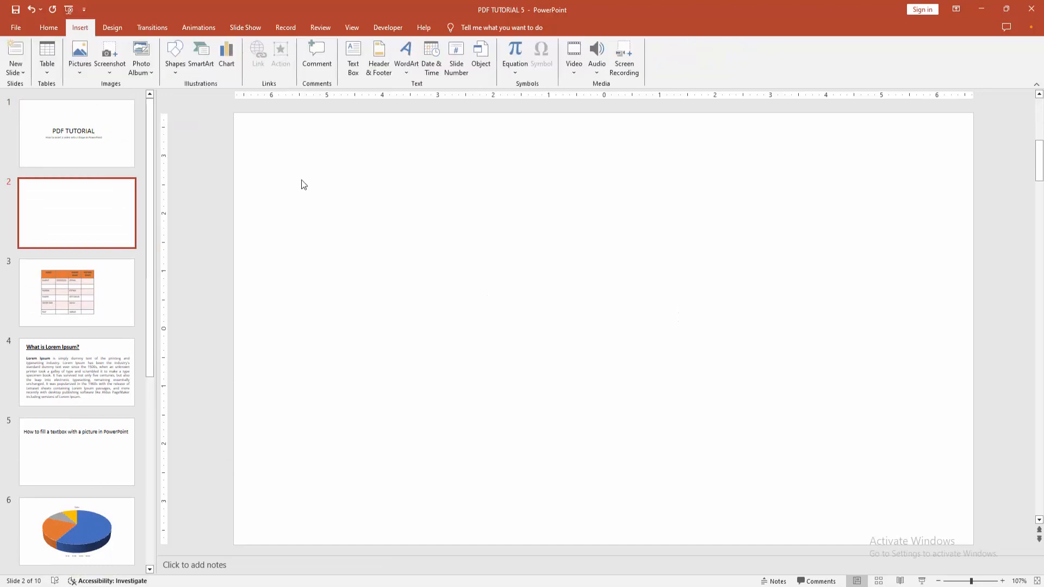
{"action": "mouse_move", "coordinate": [585, 105]}
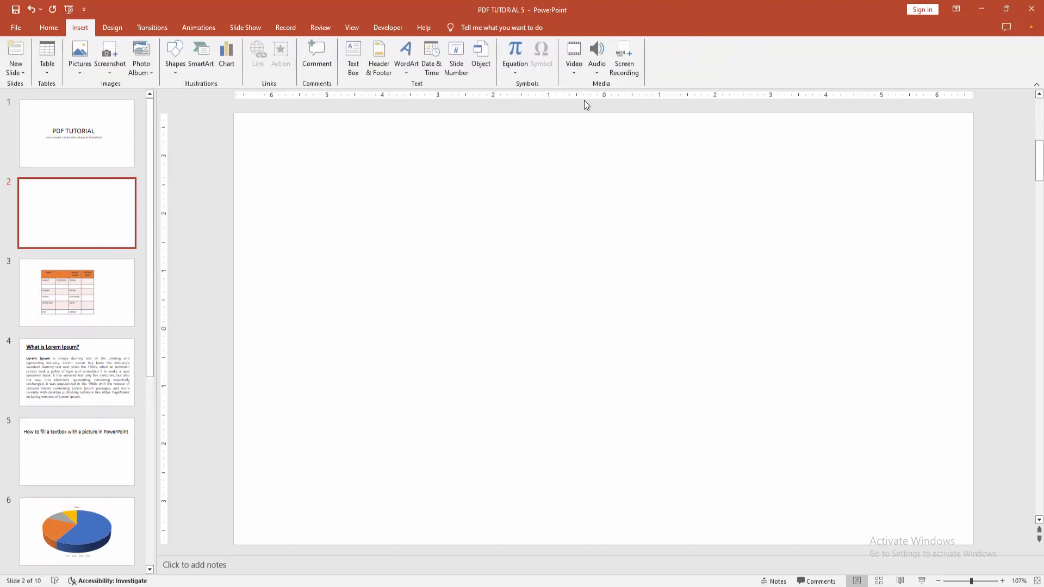
{"action": "left_click", "coordinate": [573, 57]}
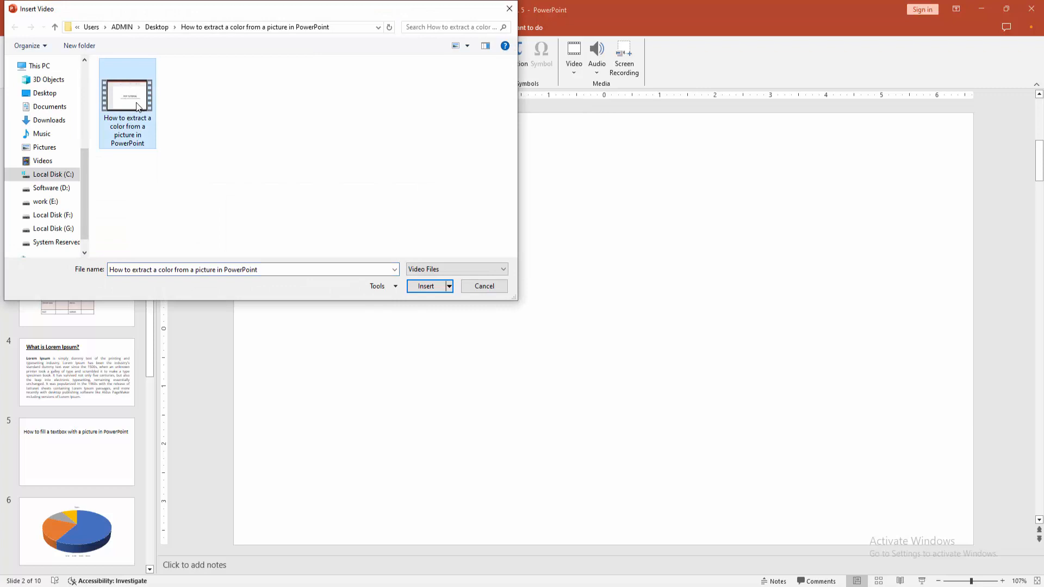
{"action": "left_click", "coordinate": [425, 285]}
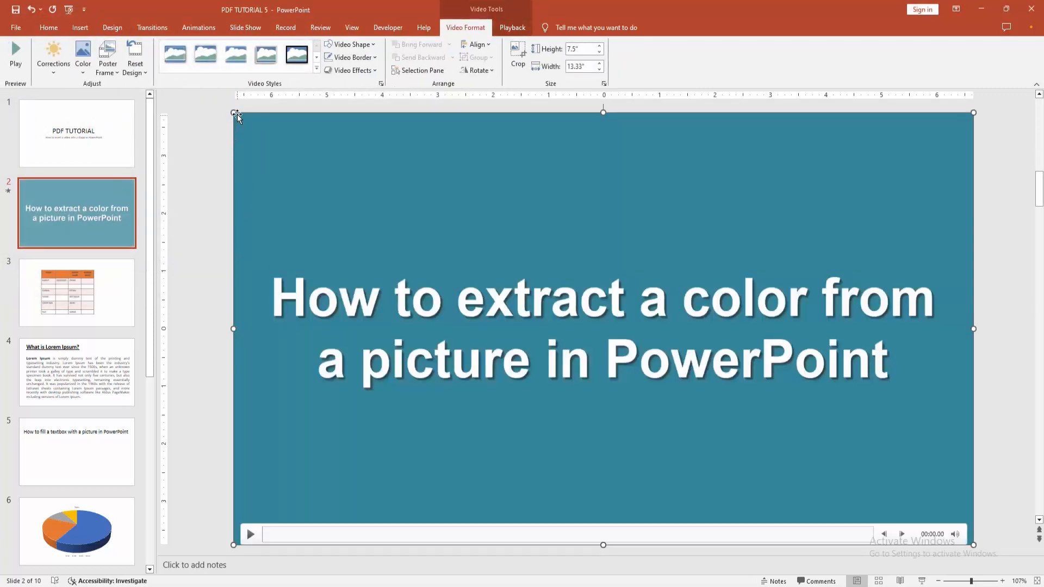
Shrink the video to a smaller frame centred on slide 2
{"action": "left_click_drag", "start_coordinate": [234, 112], "coordinate": [364, 208]}
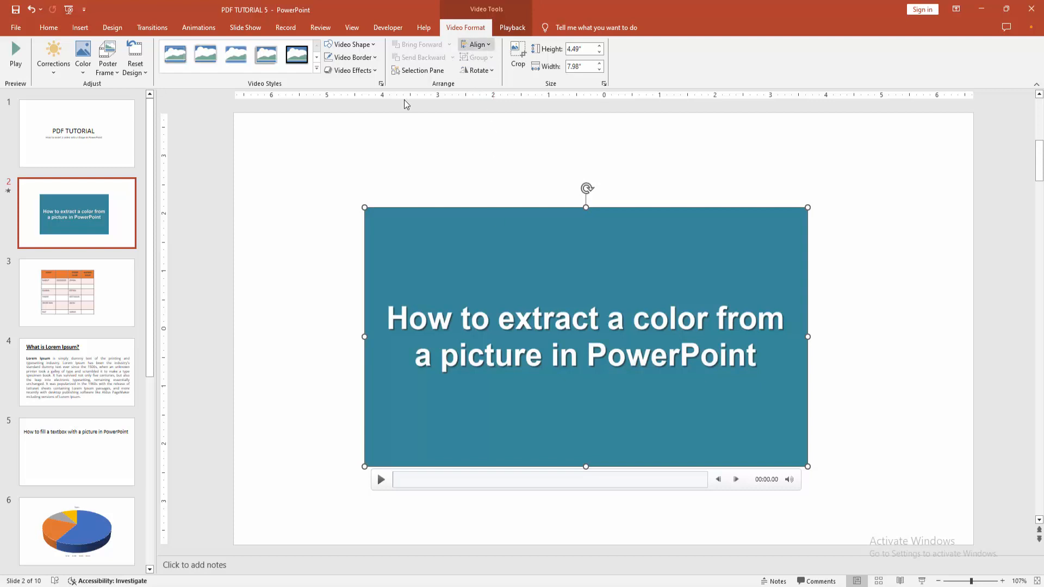
{"action": "left_click", "coordinate": [350, 44]}
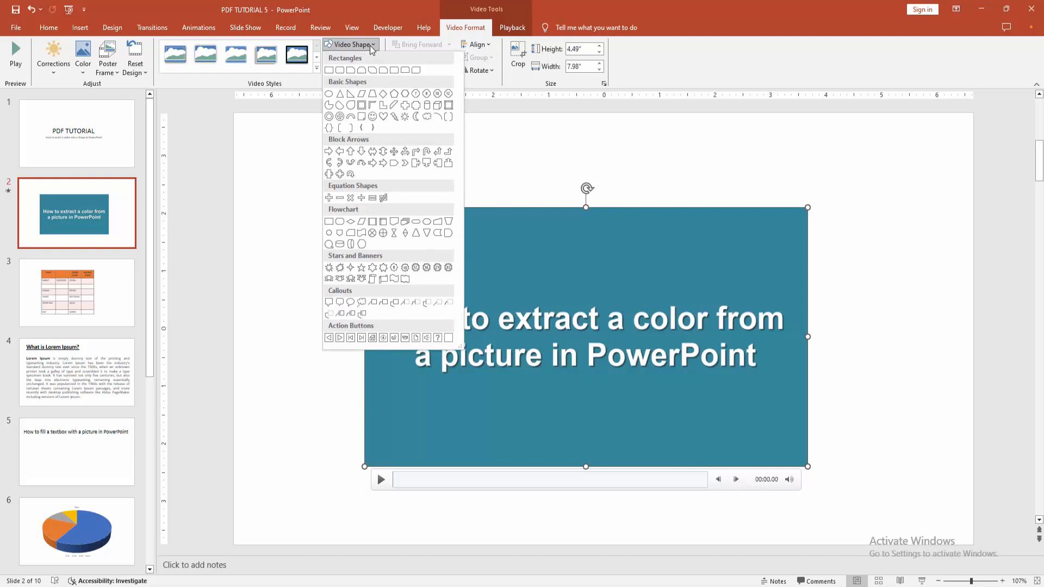
{"action": "mouse_move", "coordinate": [426, 101]}
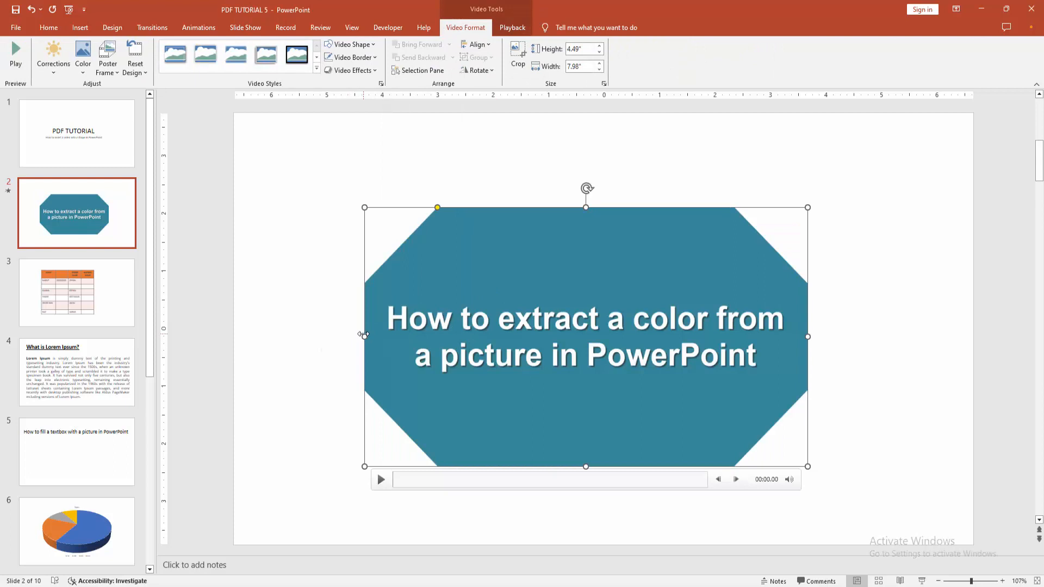
{"action": "mouse_move", "coordinate": [388, 98]}
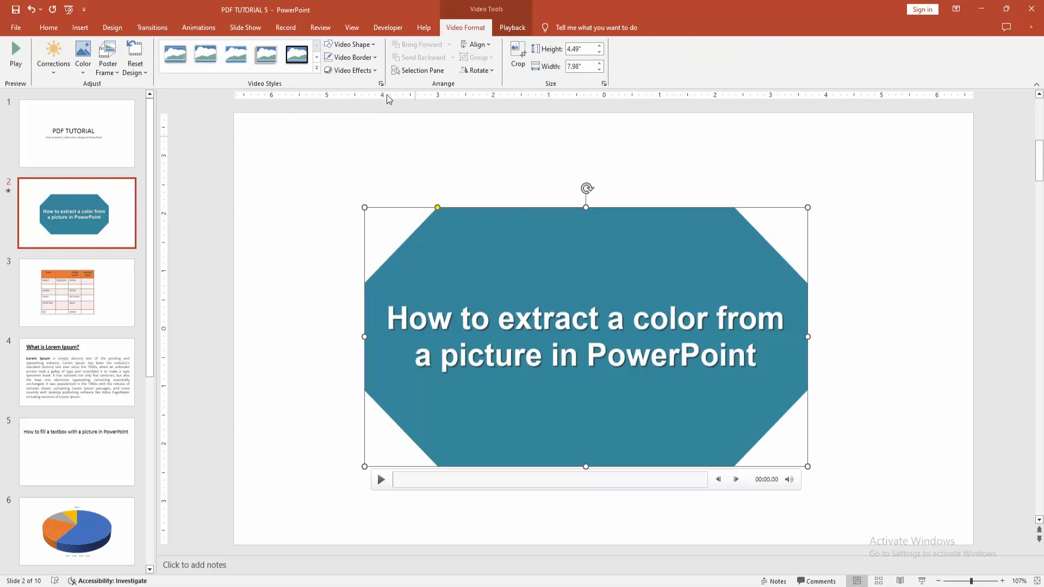
Bring up the Video Shape choices again for the octagon-clipped video
{"action": "left_click", "coordinate": [349, 45]}
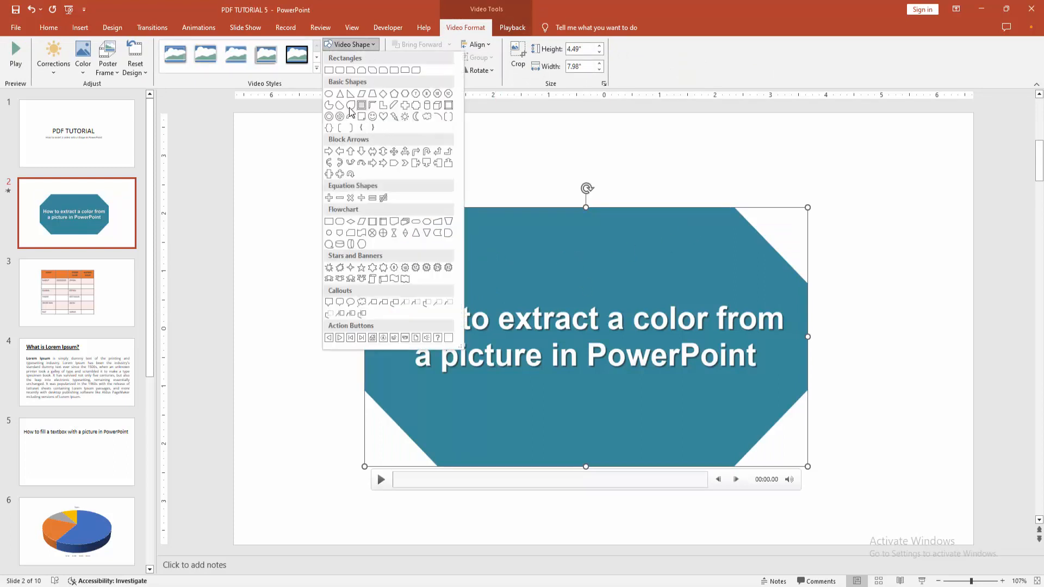
Reshape the video to an oval, then a diamond, ending on an isosceles triangle
{"action": "left_click", "coordinate": [329, 93]}
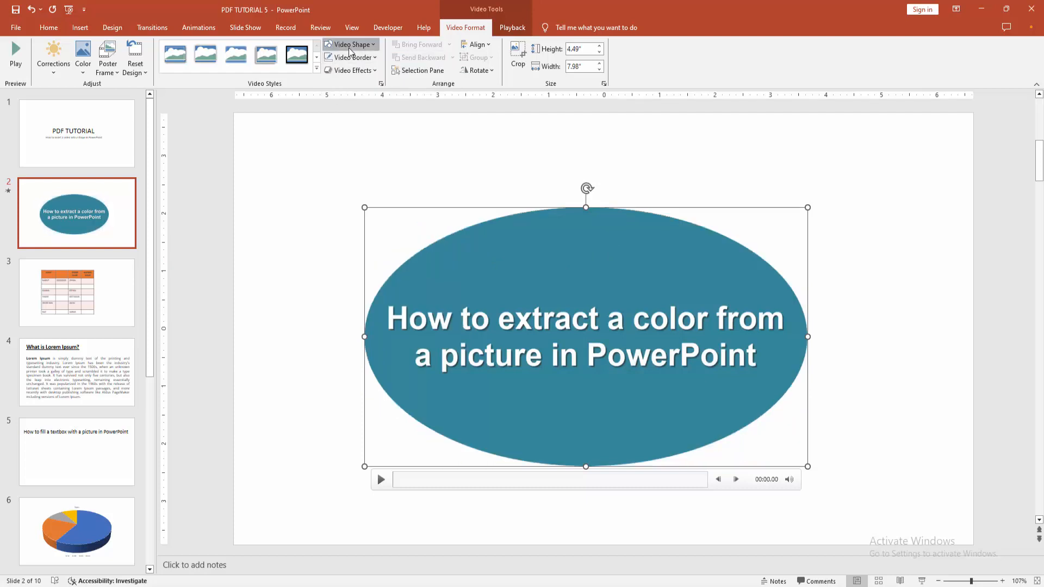
{"action": "left_click", "coordinate": [351, 44]}
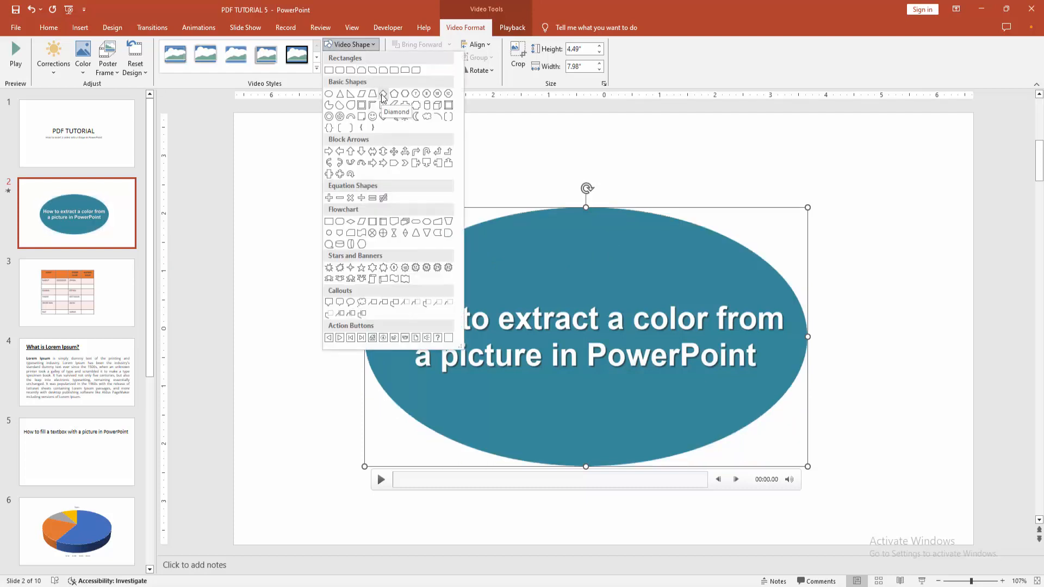
{"action": "left_click", "coordinate": [383, 93]}
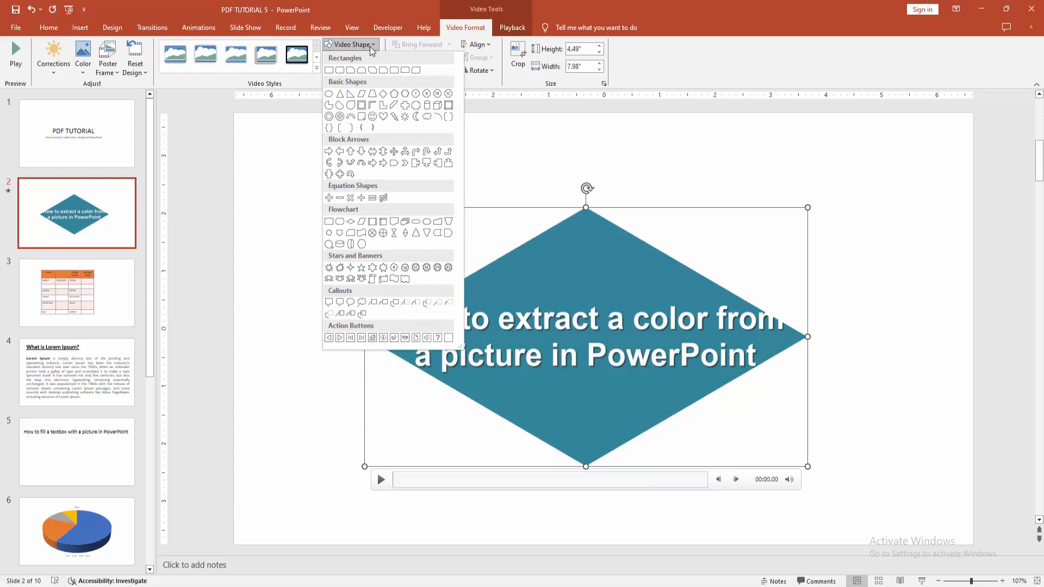
{"action": "mouse_move", "coordinate": [345, 97]}
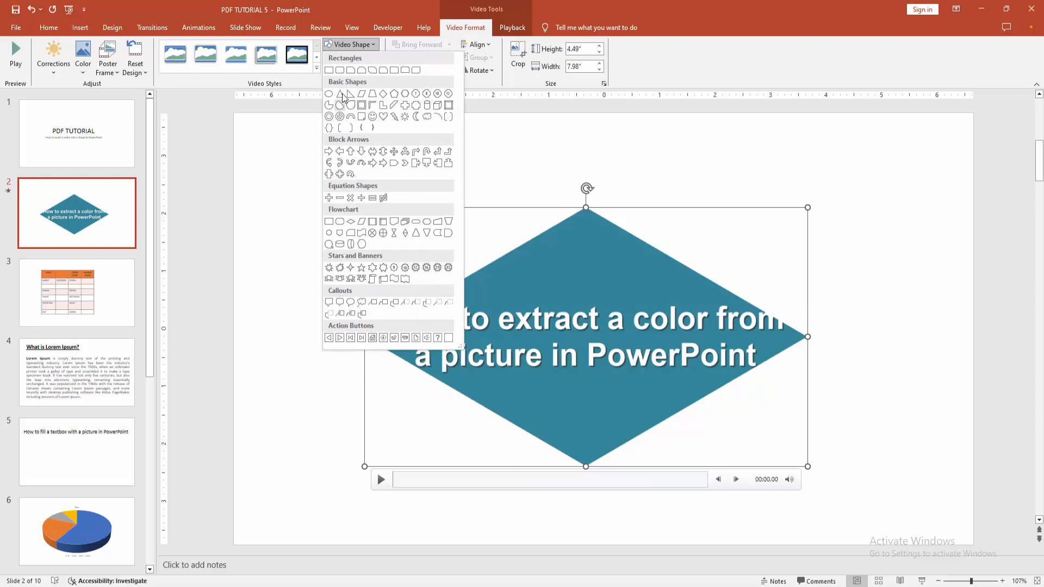
{"action": "left_click", "coordinate": [350, 93]}
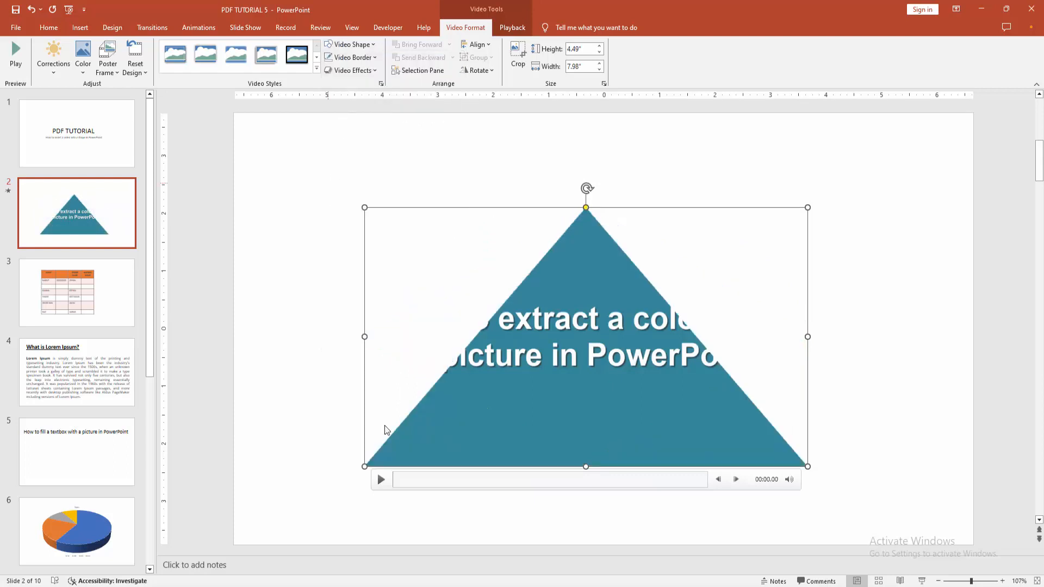
{"action": "left_click", "coordinate": [381, 479]}
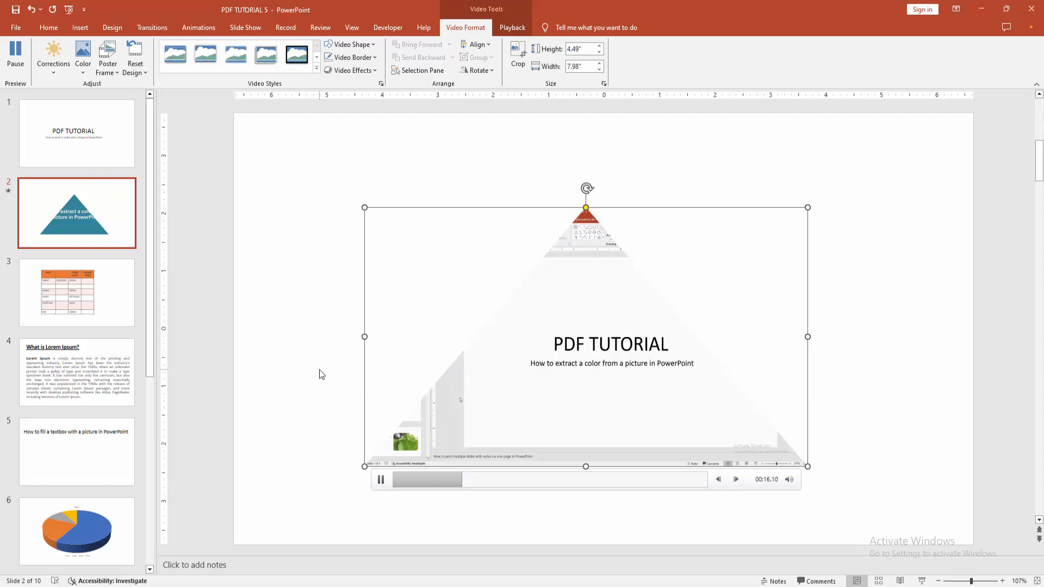
{"action": "left_click", "coordinate": [48, 28]}
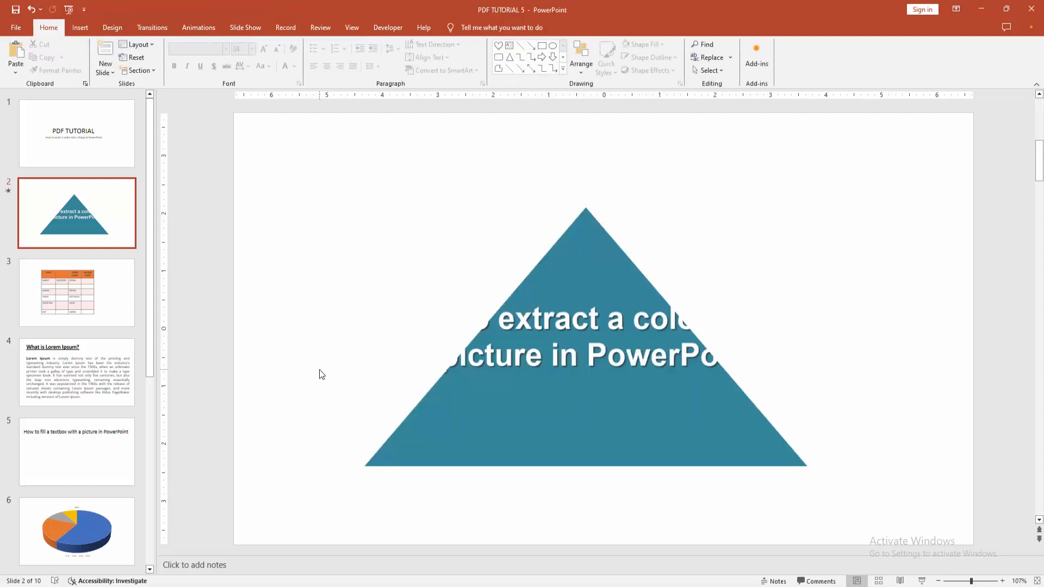
{"action": "left_click", "coordinate": [586, 333]}
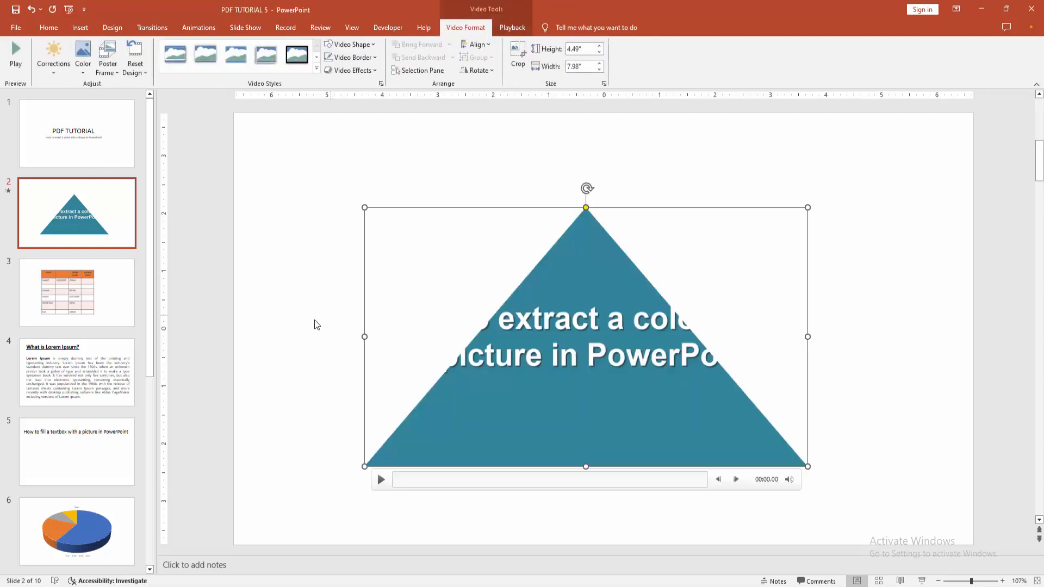